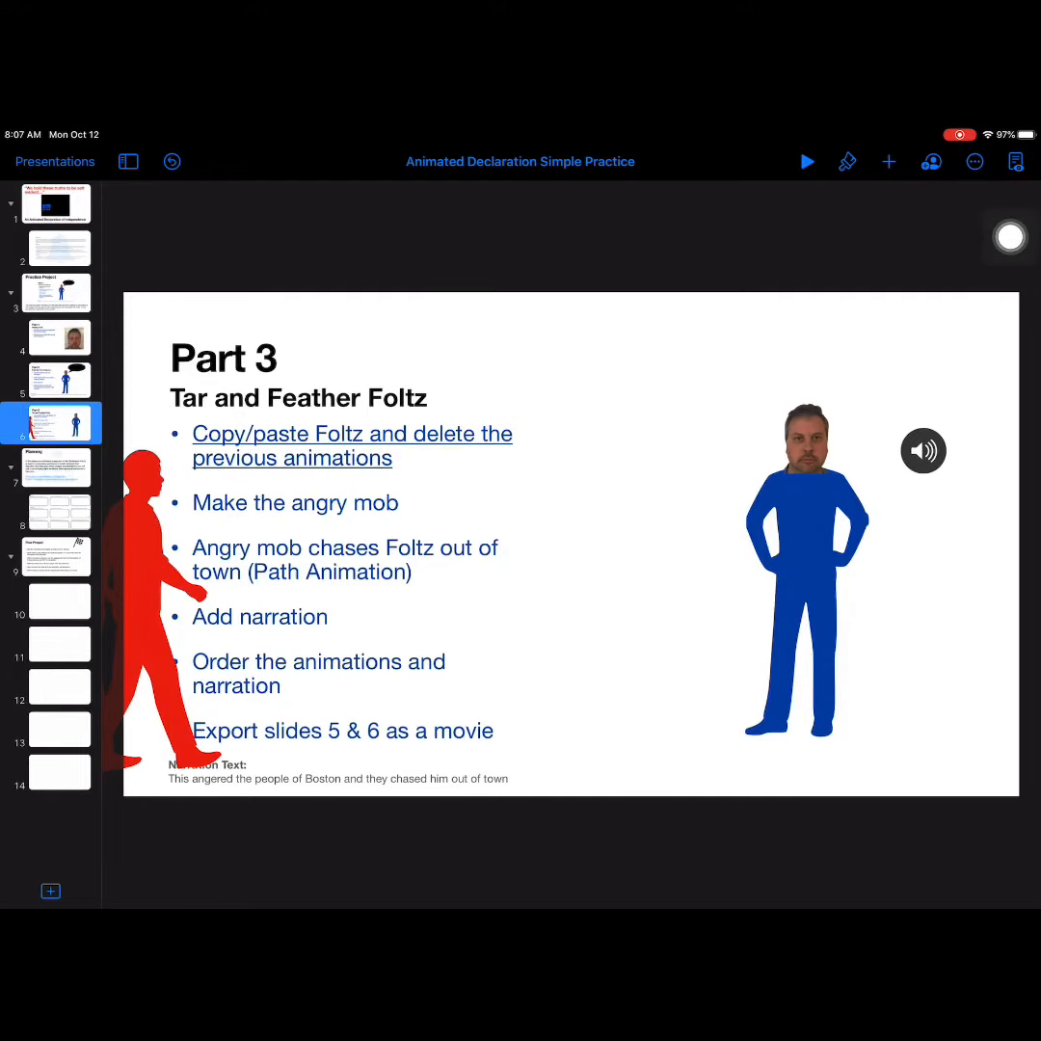
Open the Movie export options for the presentation via More > Export > Movie.
left_click(974, 161)
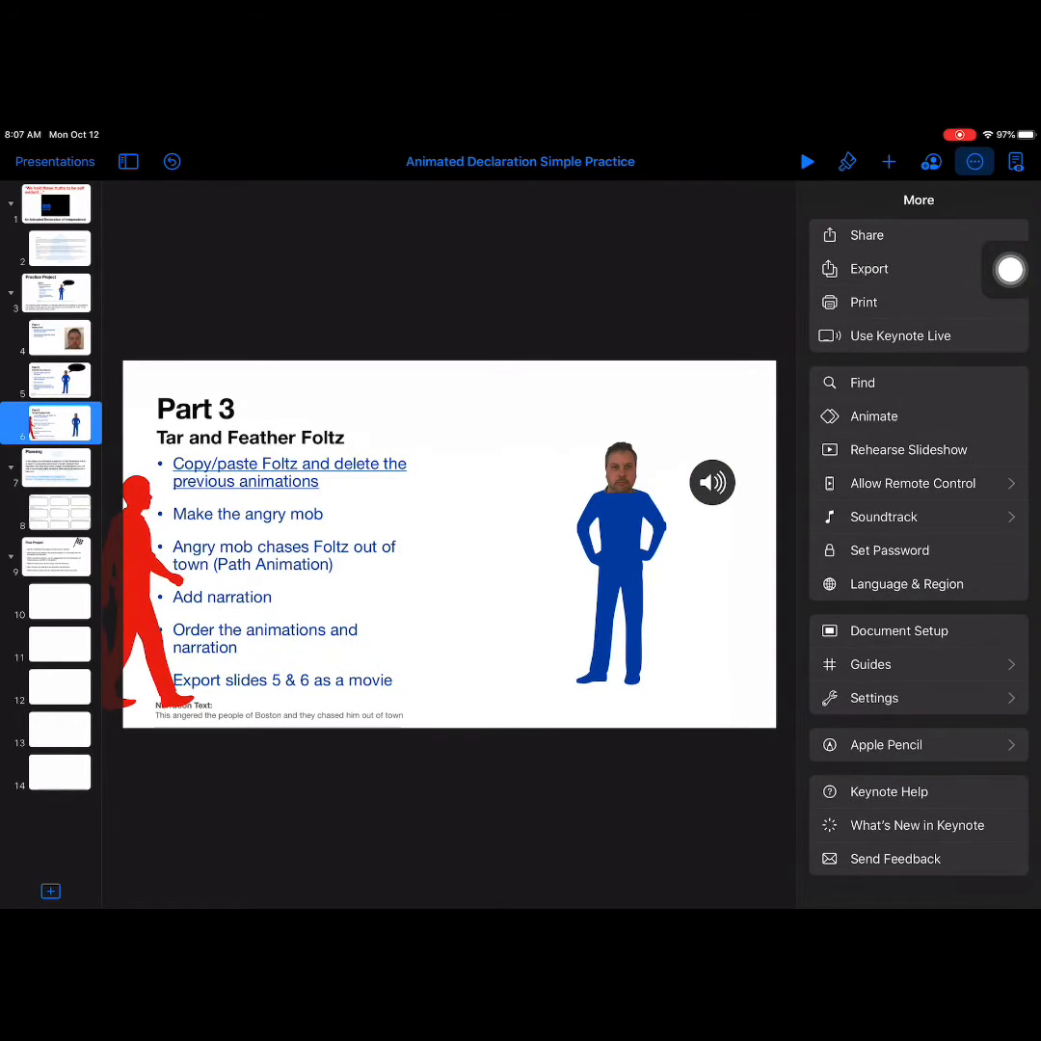
left_click(868, 268)
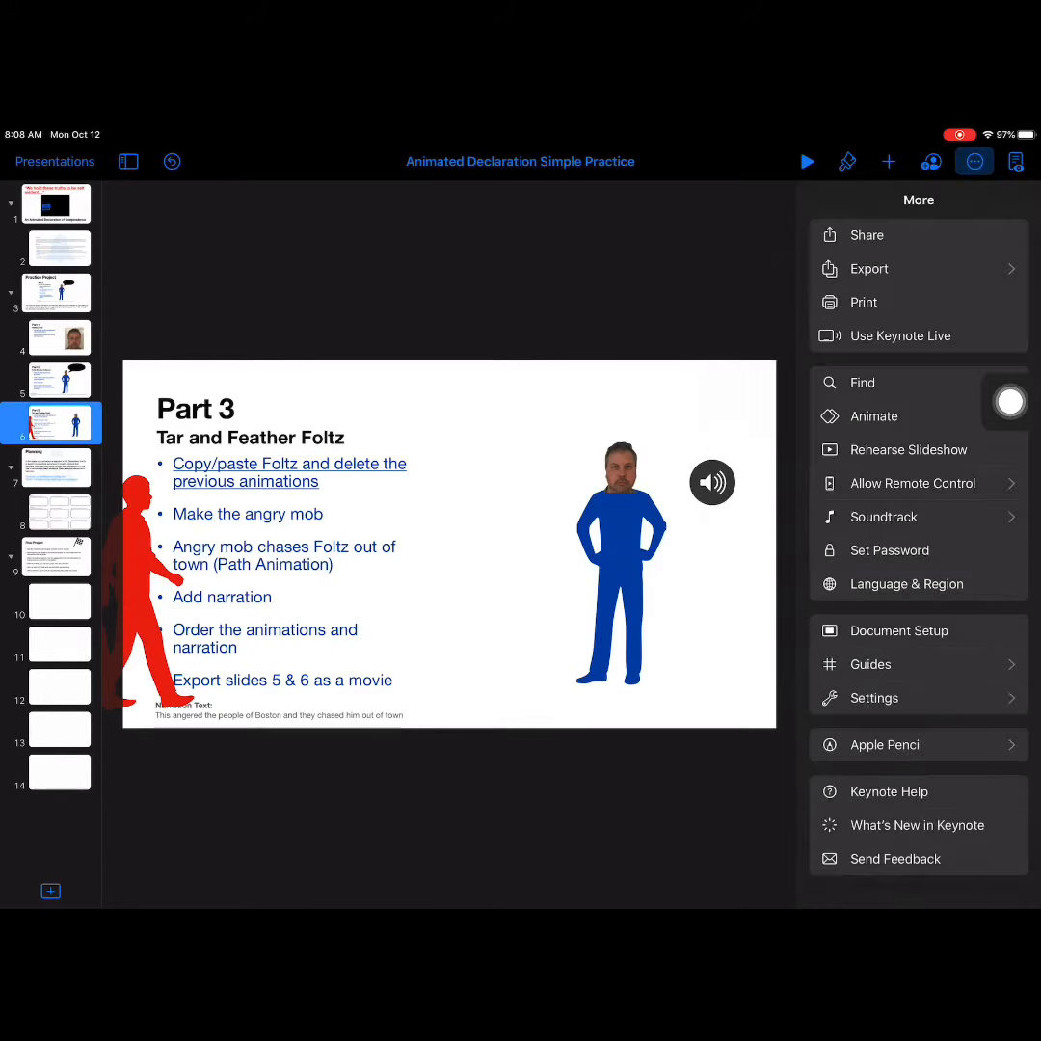
left_click(866, 268)
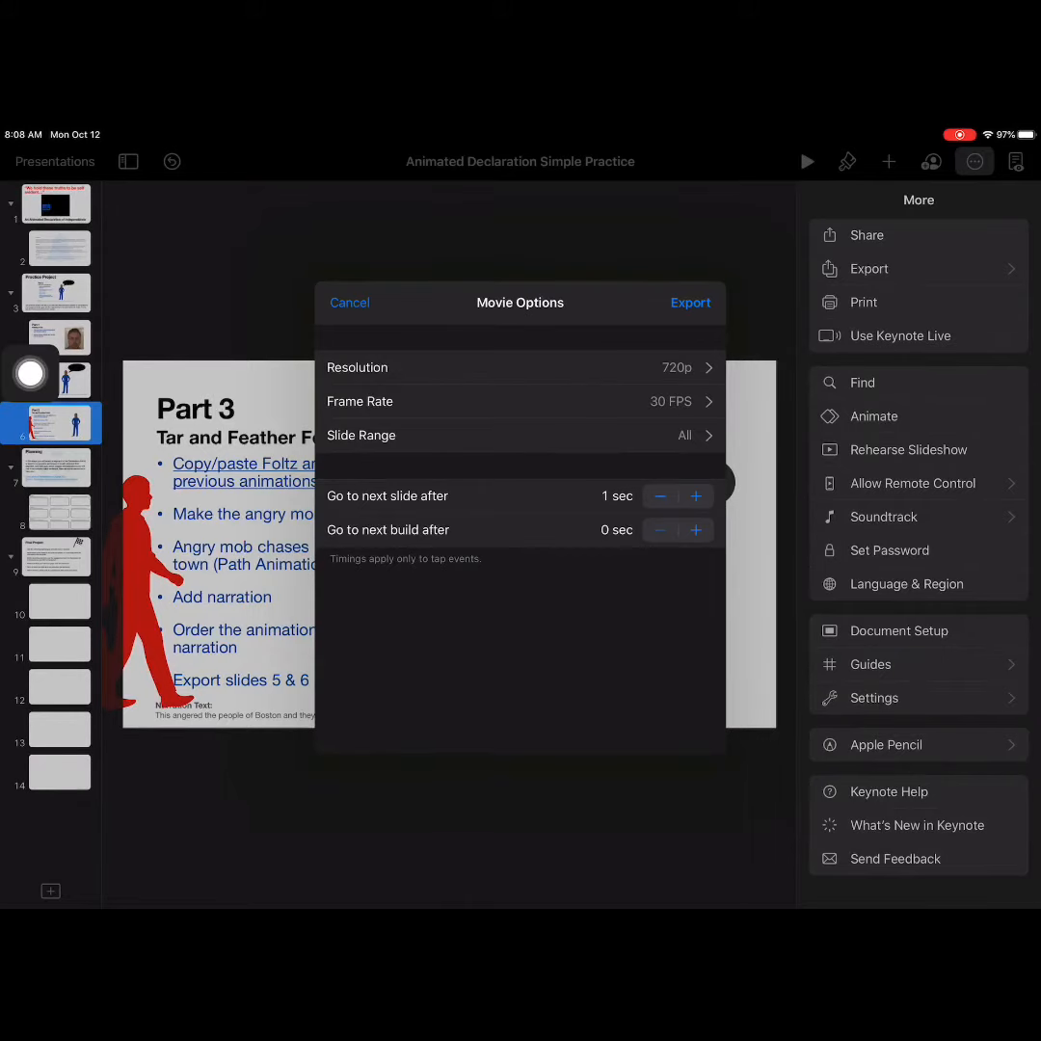
left_click(519, 367)
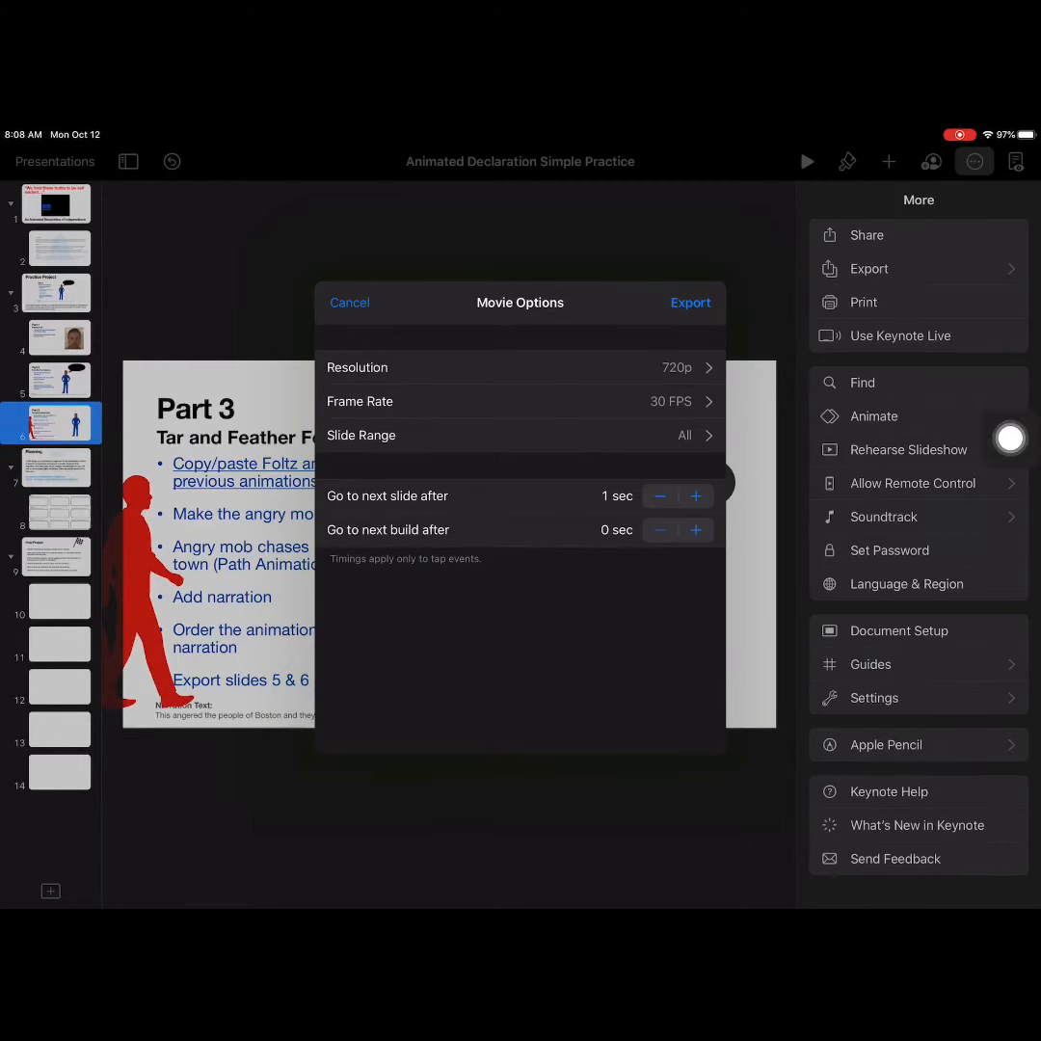
Set the slide range to slides 5–6 and export the 720p movie.
left_click(521, 435)
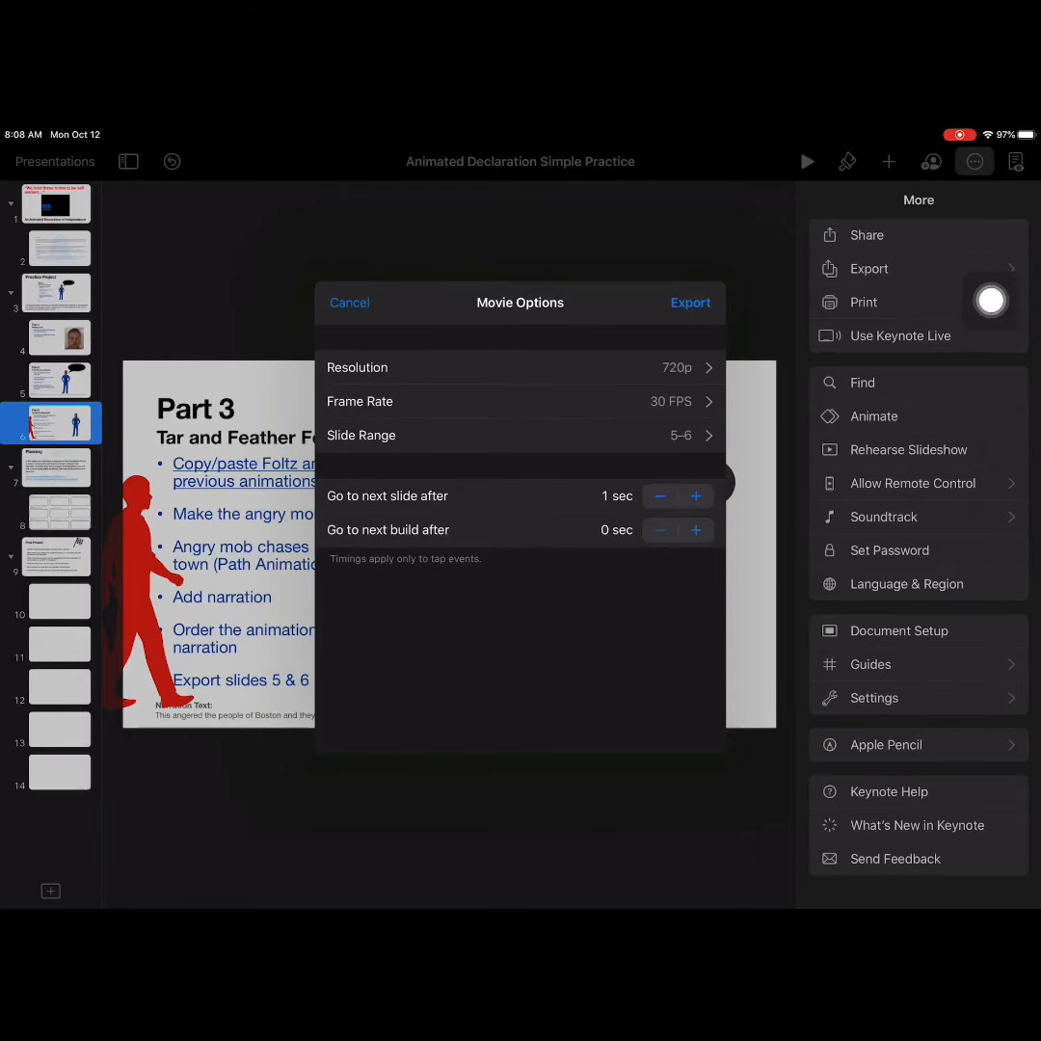
left_click(690, 302)
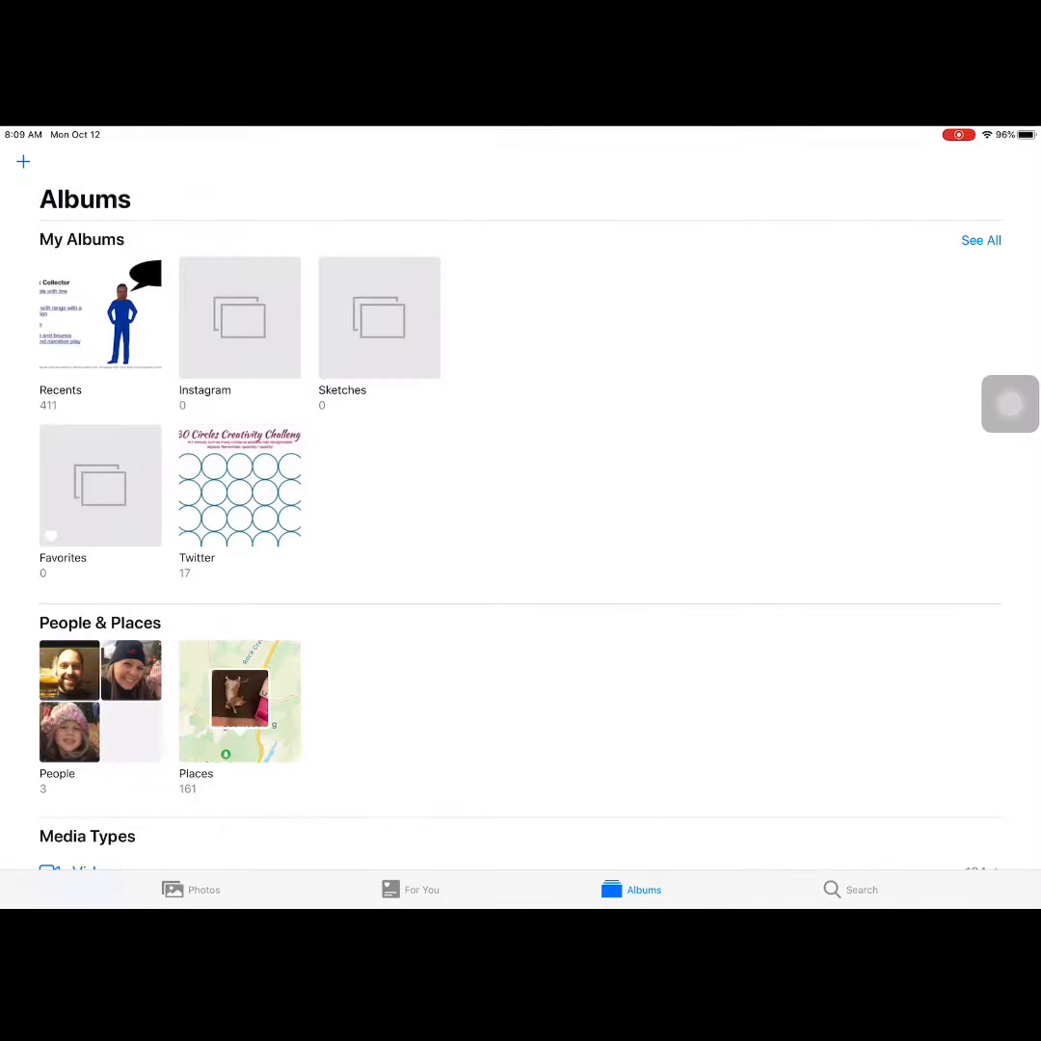
Open the Recents album in Photos to find the exported slide video.
left_click(100, 318)
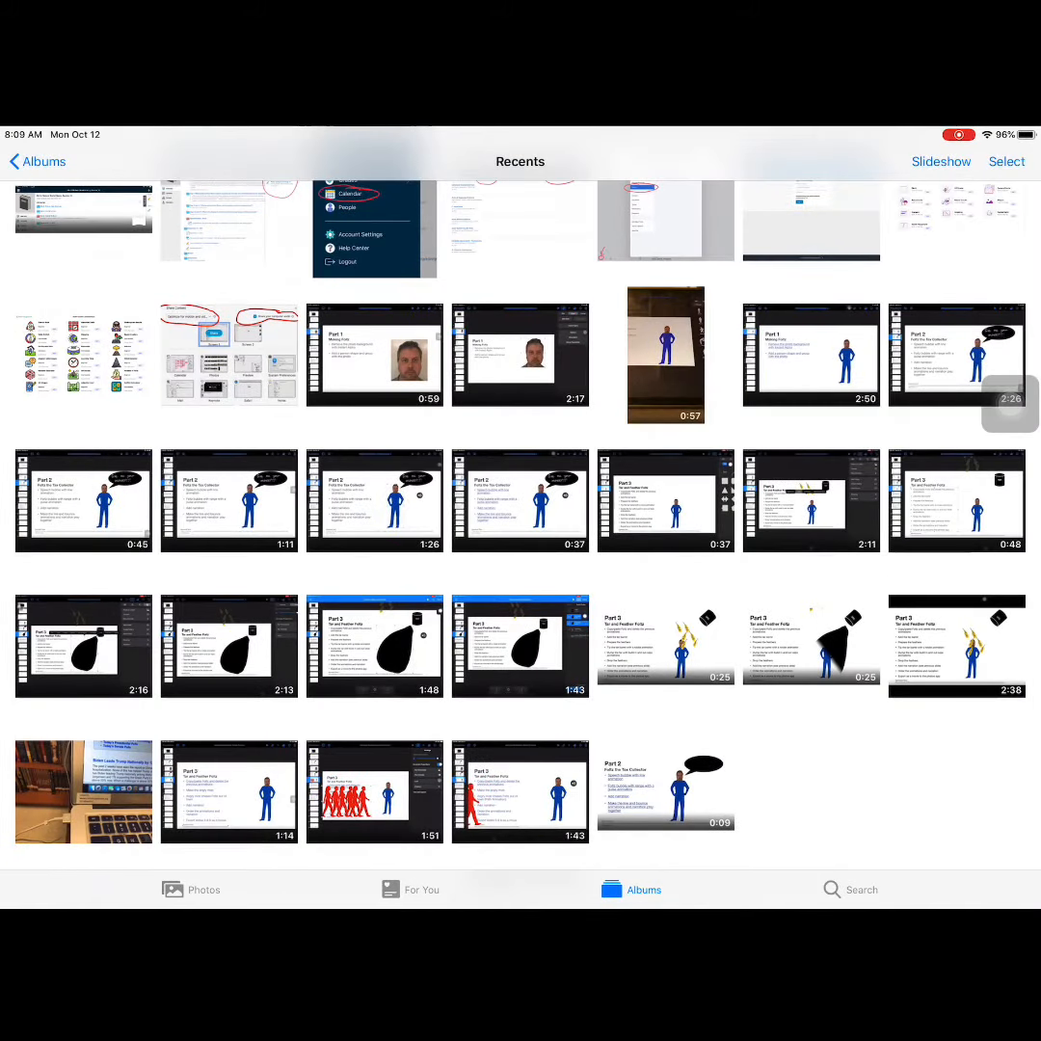